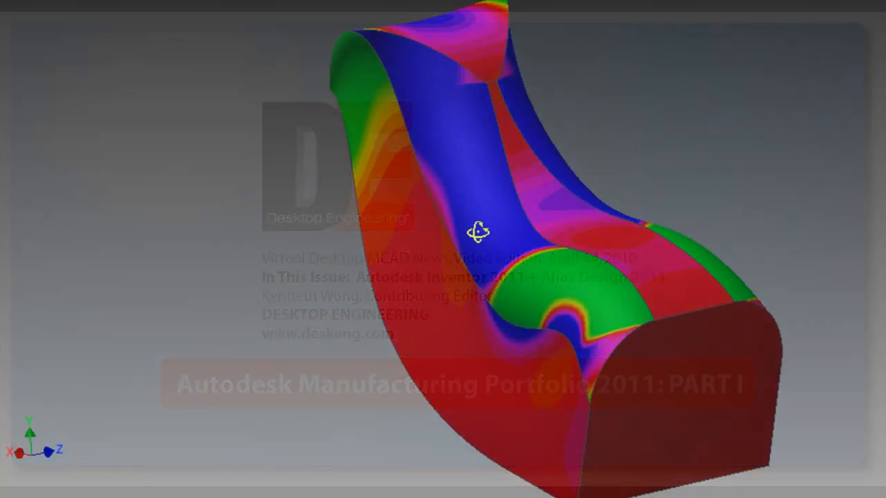
Inspect the curvature-coloured and blue freeform parts from several sides, then continue the Alias trial via Try.
left_click_drag(476, 232, 266, 238)
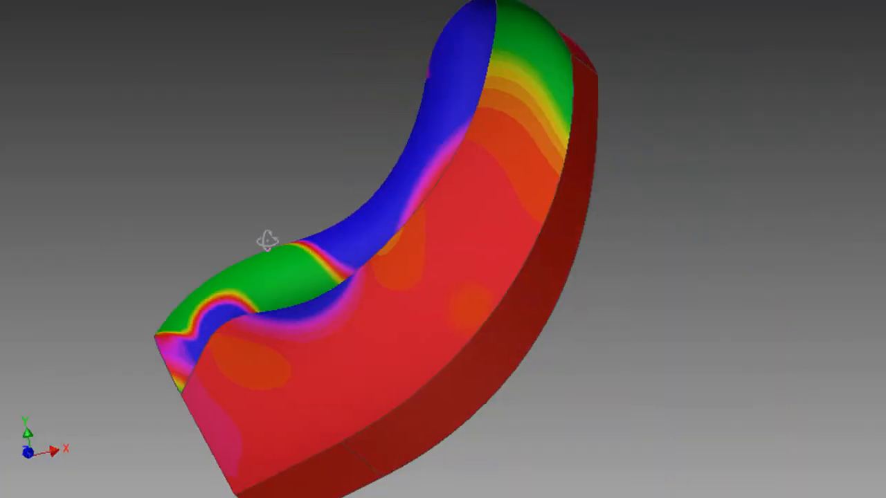
left_click_drag(266, 240, 546, 265)
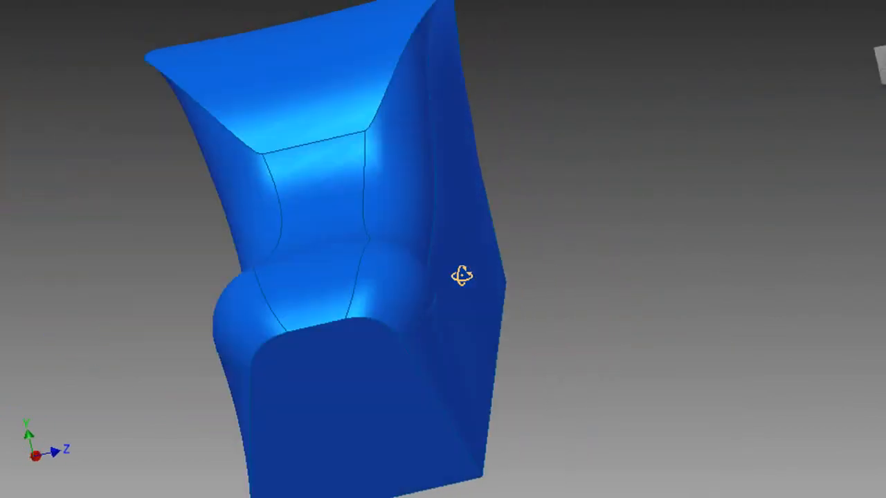
left_click_drag(460, 276, 478, 319)
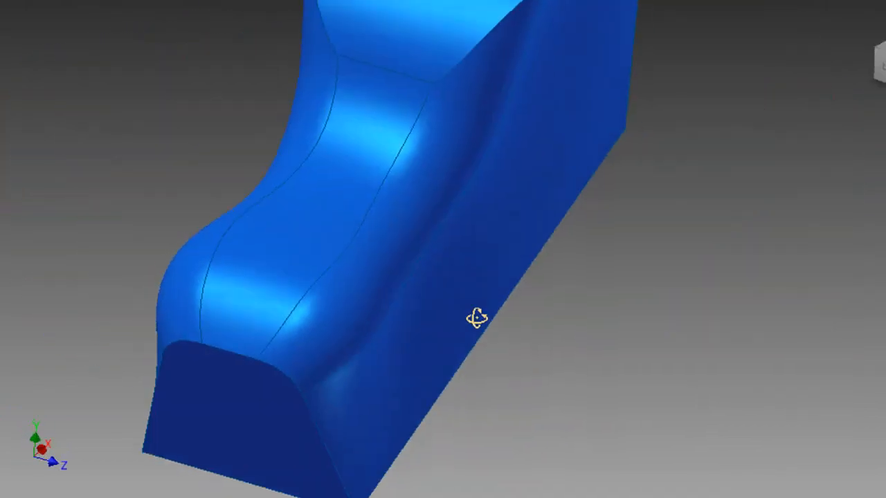
left_click_drag(476, 317, 601, 315)
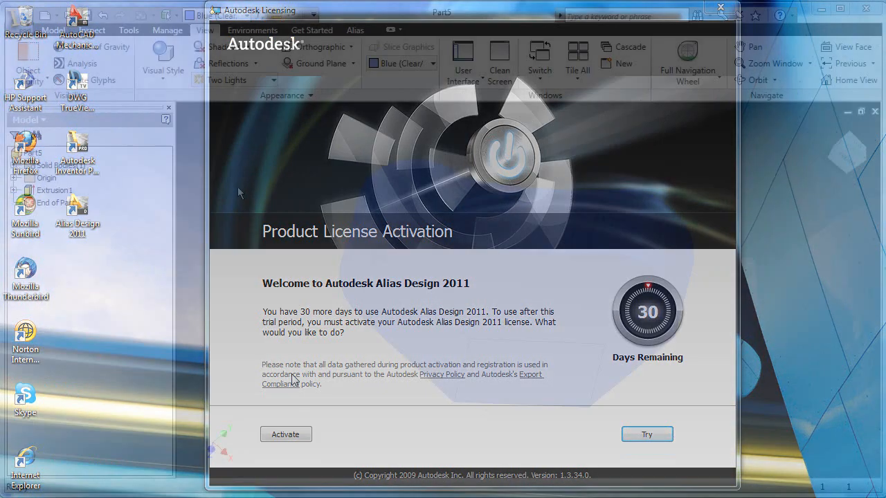
left_click(646, 434)
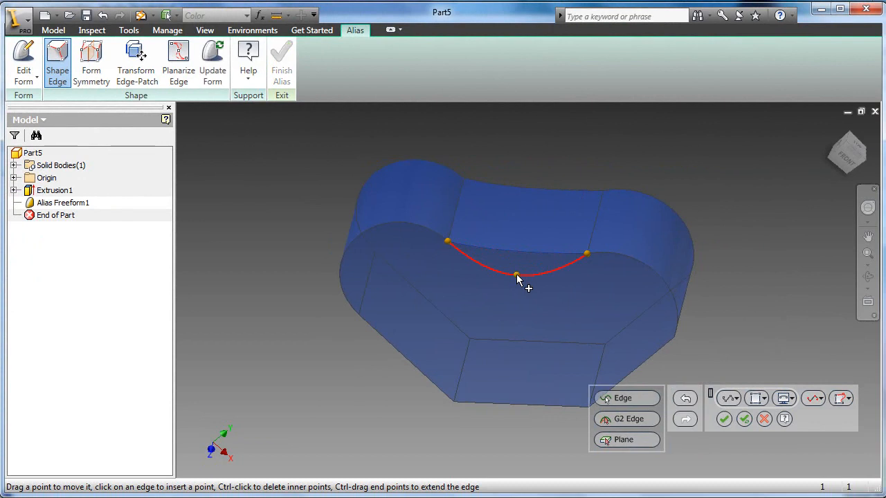
Apply the dipped curve to the block's top edge with Alias Shape Edge.
left_click(724, 420)
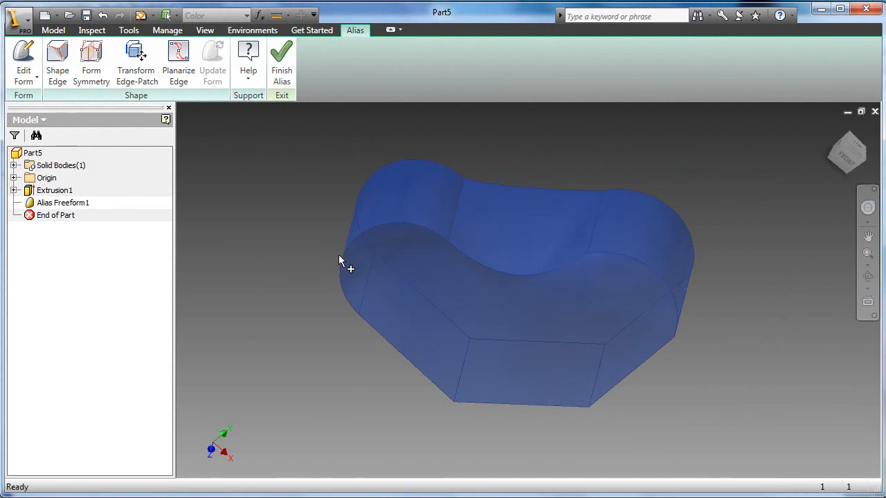
left_click(58, 59)
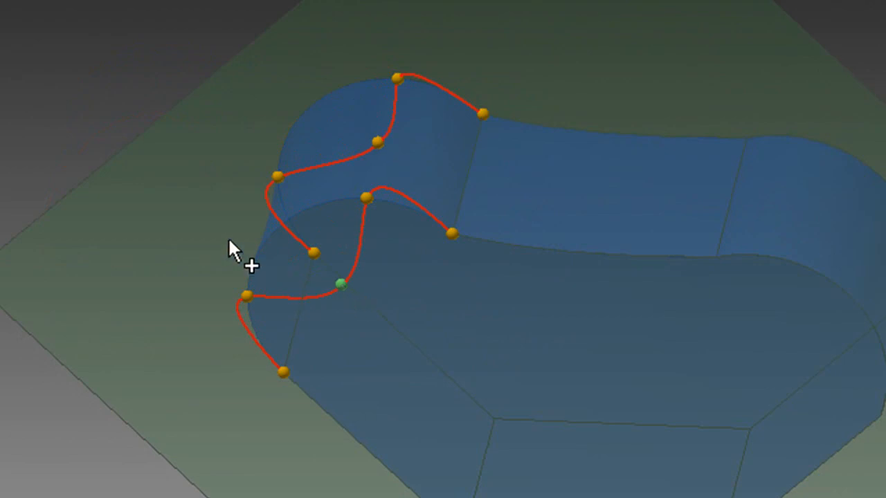
Drag the edge curve points at the rounded end to form wavy edge profiles.
left_click_drag(340, 283, 174, 206)
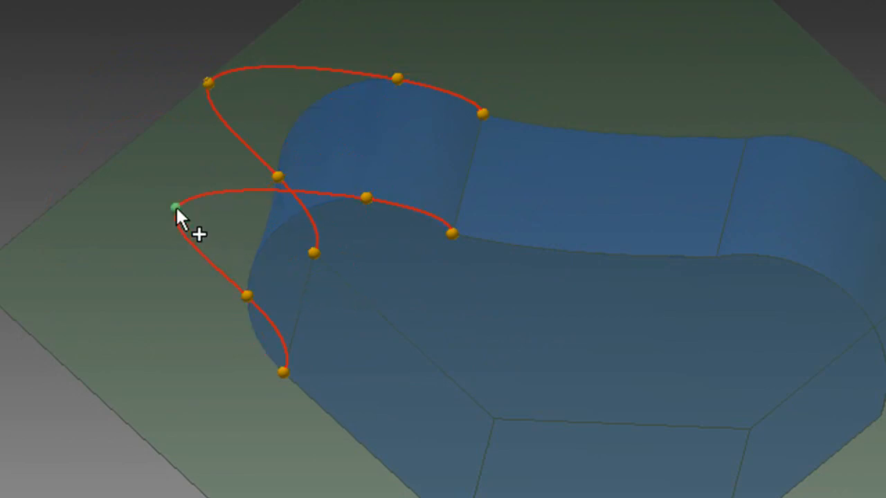
left_click_drag(173, 207, 315, 252)
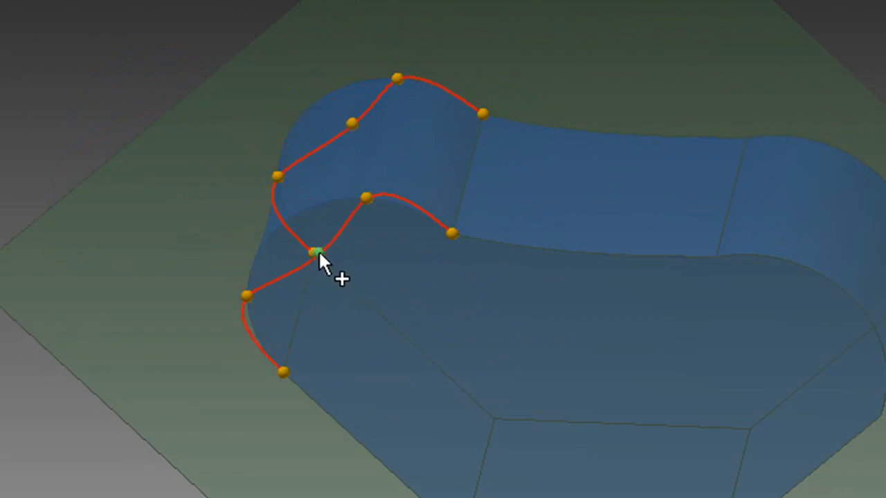
left_click_drag(318, 253, 173, 208)
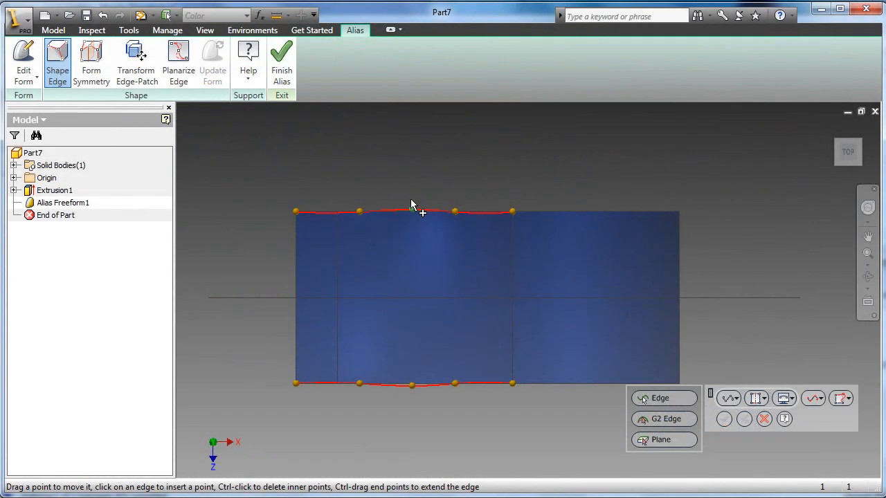
Bulge a top edge point outward and pull the right end edge inward to taper the part.
left_click_drag(412, 211, 406, 187)
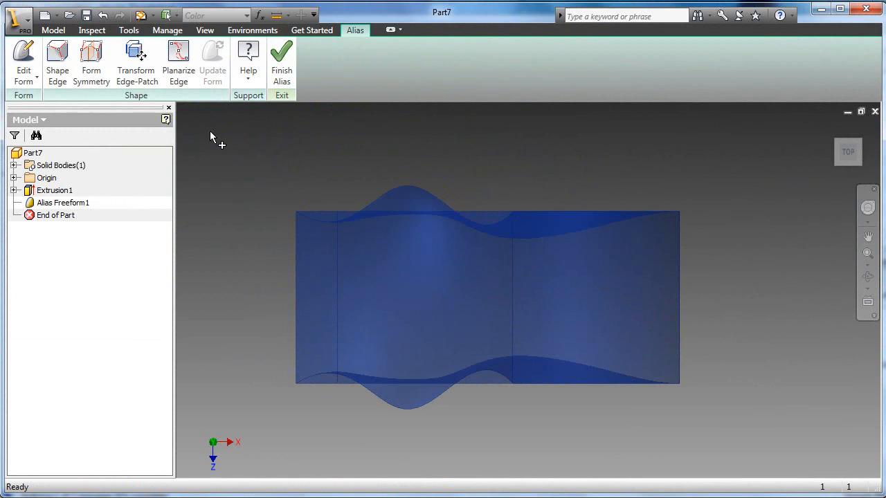
left_click(56, 63)
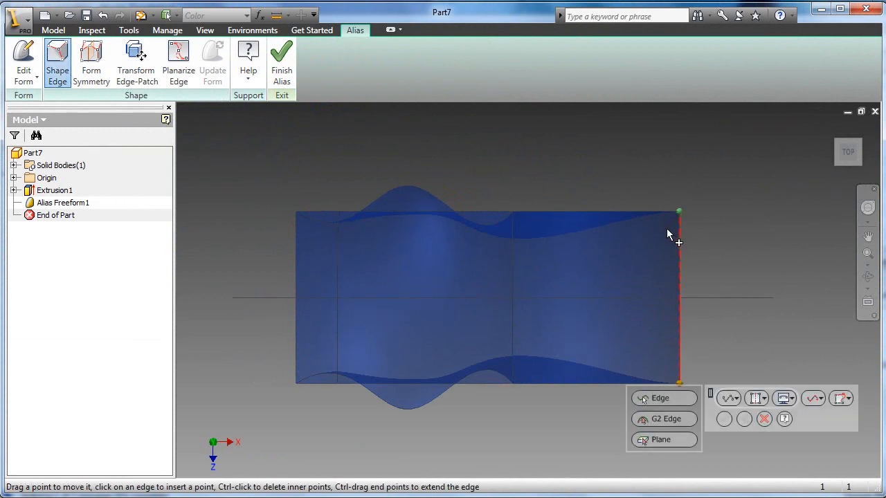
left_click_drag(678, 211, 644, 241)
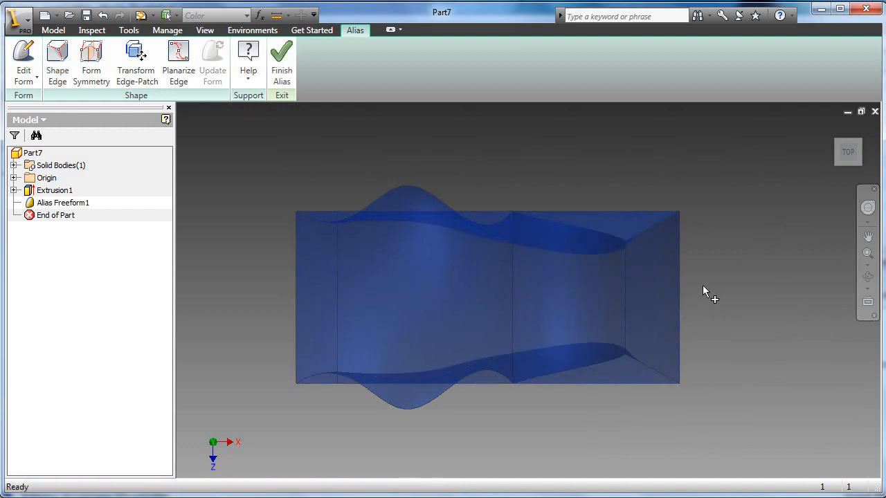
Run a Zebra Analysis on the freeform surfaces and accept the striped preview.
left_click(383, 436)
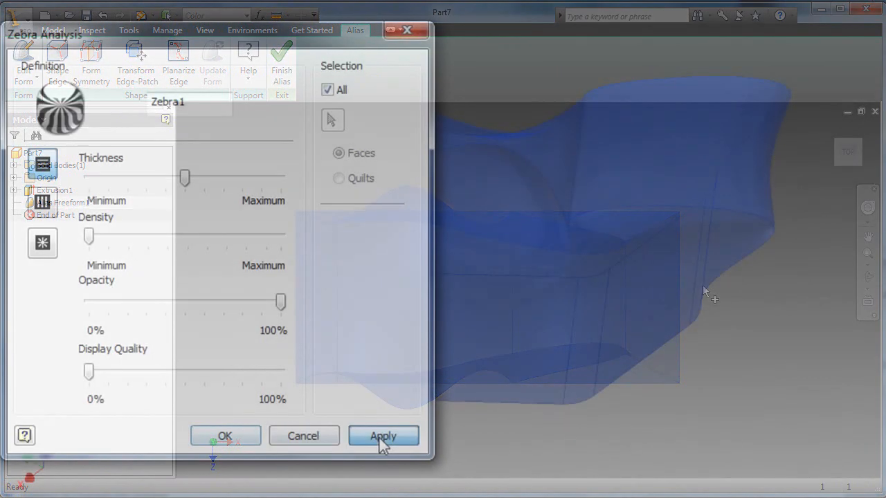
left_click(383, 436)
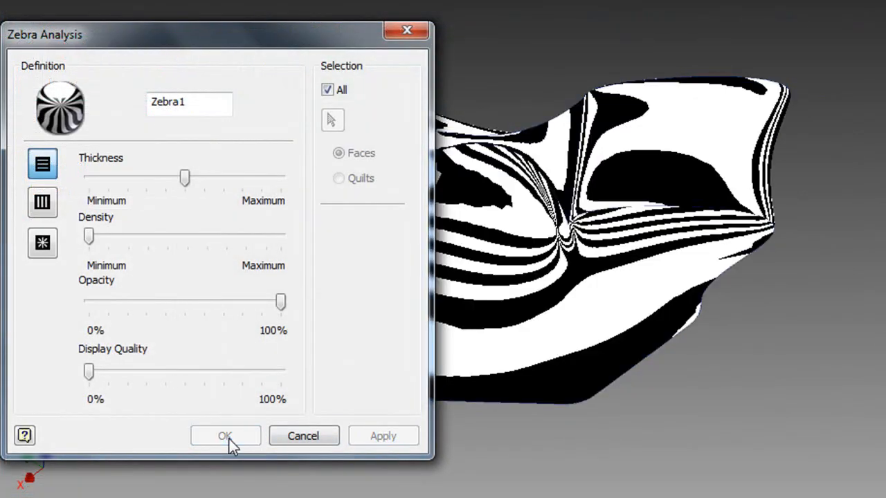
left_click(224, 435)
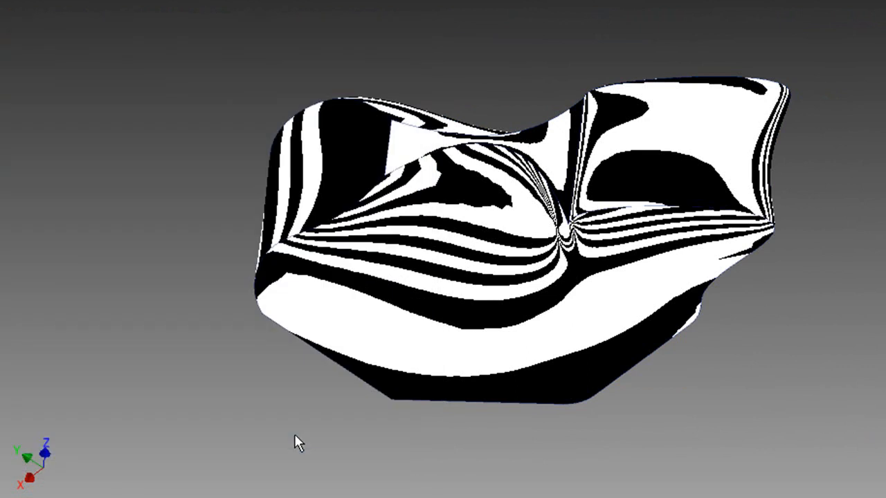
mouse_move(156, 301)
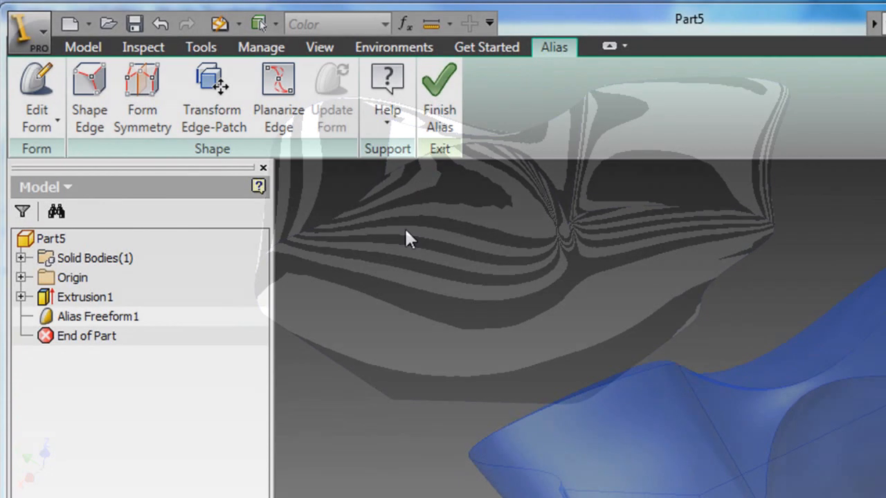
Finish the Alias freeform edit and round the lower edge with a 0.125 in fillet.
left_click(439, 97)
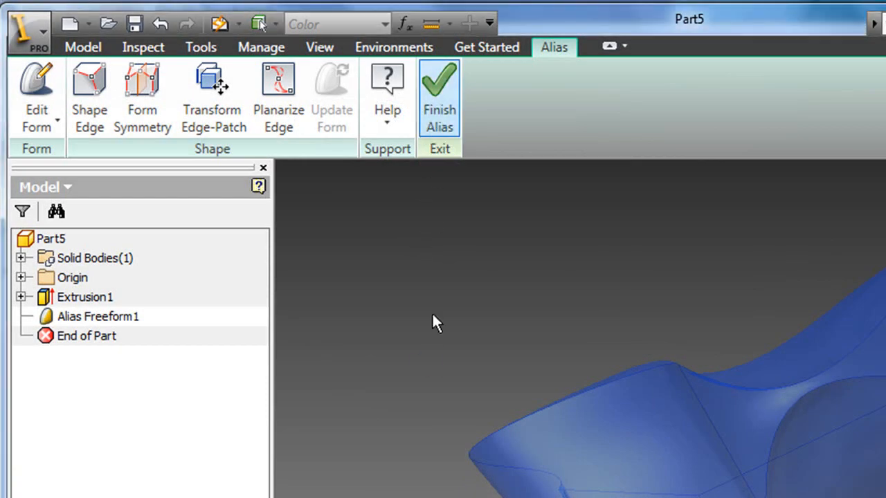
left_click(439, 97)
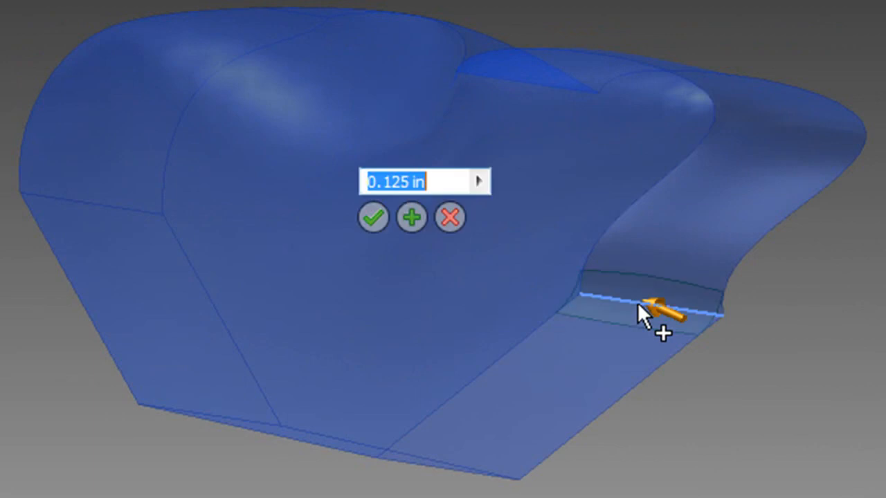
left_click(374, 217)
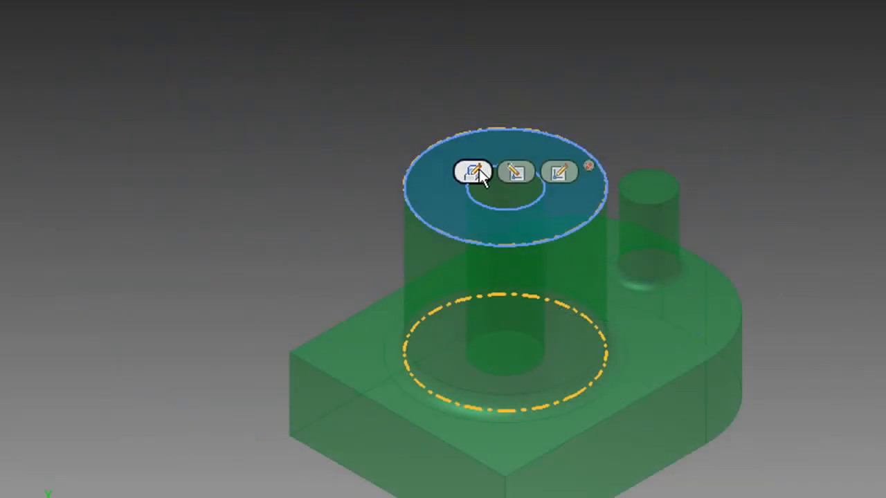
Extrude the circular boss to 0.250 in and fillet the front corner edge at 0.375 in.
left_click(473, 172)
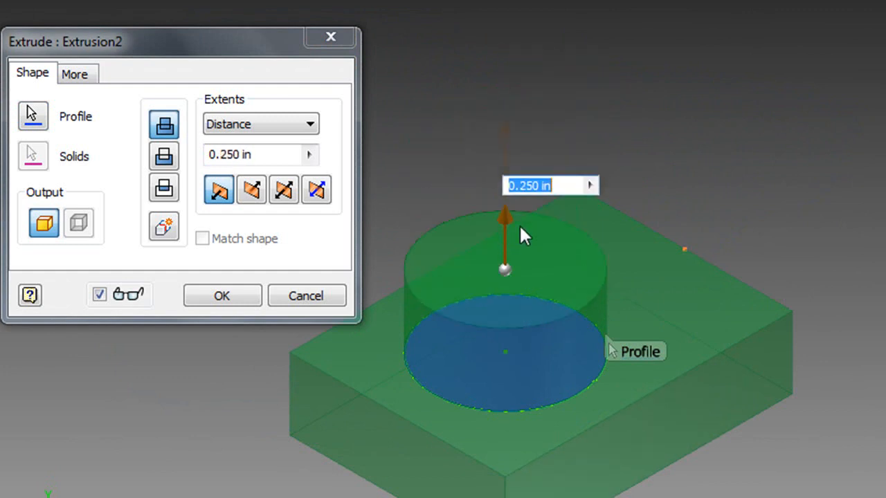
left_click_drag(505, 269, 504, 168)
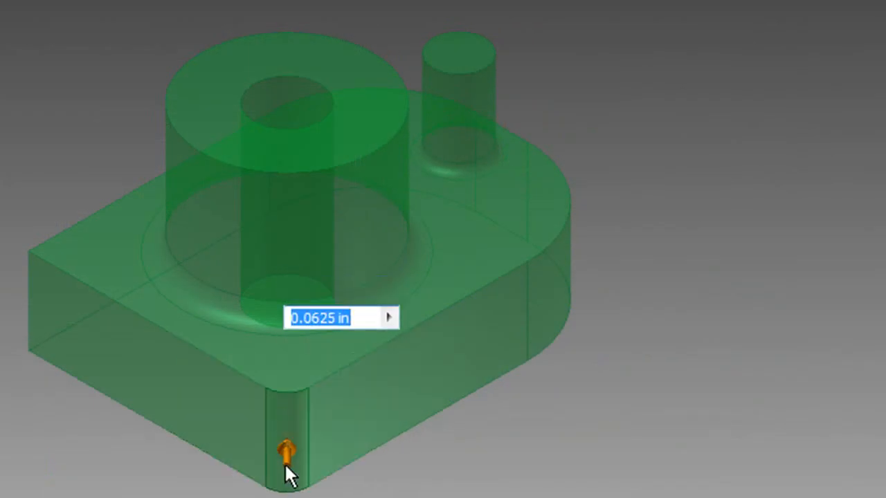
left_click_drag(286, 464, 286, 415)
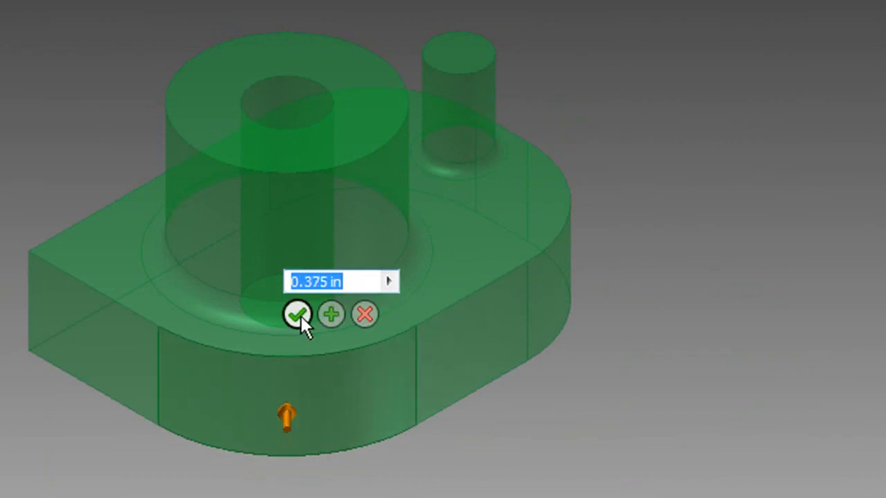
left_click(298, 313)
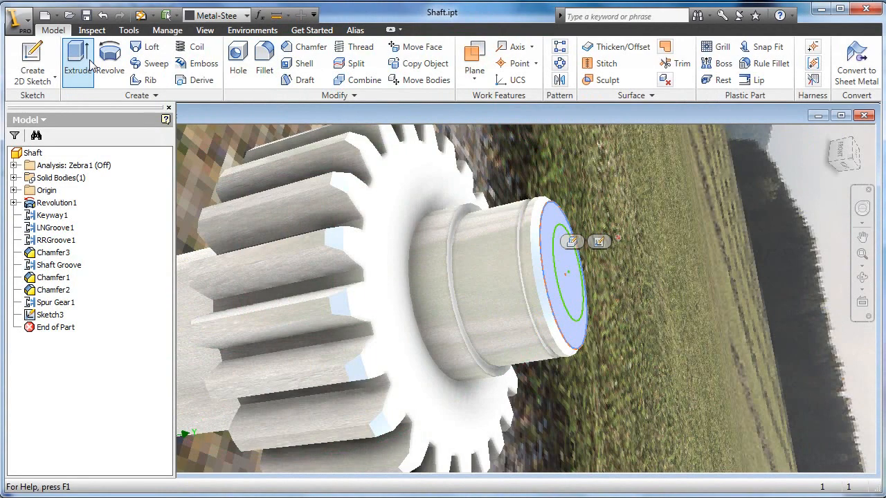
Start an Extrude and select the circular profile on the shaft's end face.
left_click(77, 62)
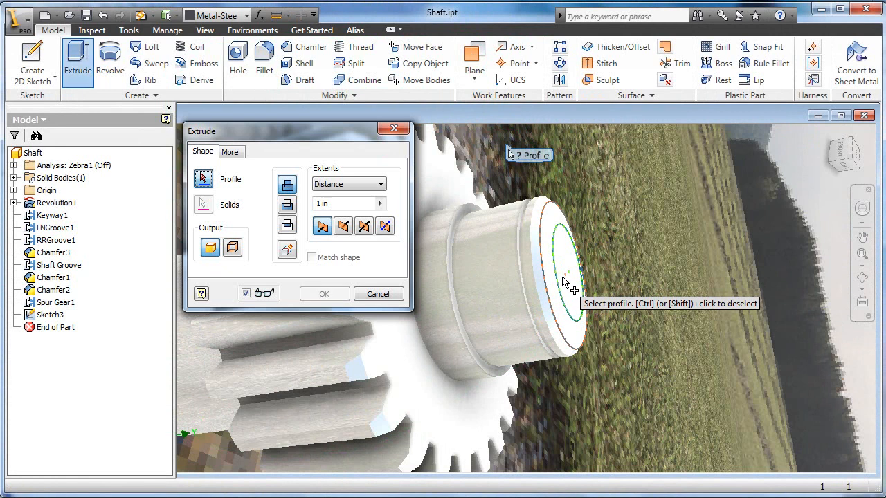
left_click(566, 277)
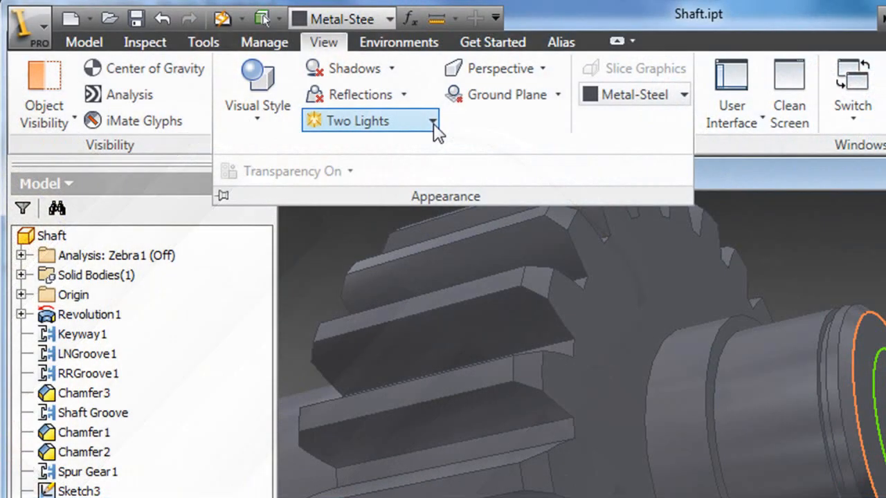
Keep the Two Lights lighting style on the shaft and bring up the Visual Style list.
left_click(434, 123)
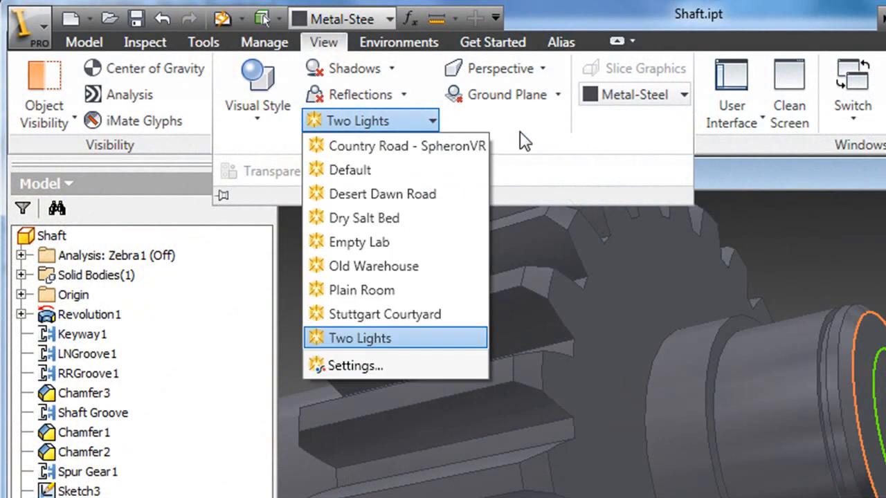
left_click(360, 338)
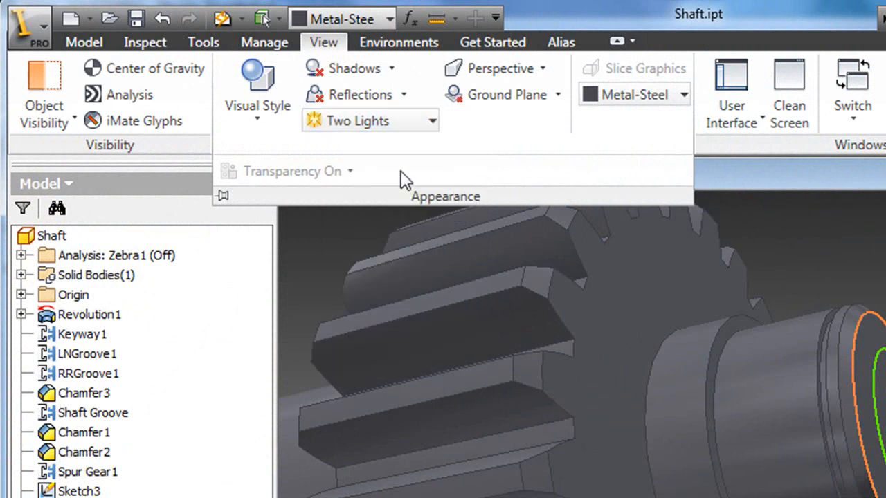
left_click(257, 90)
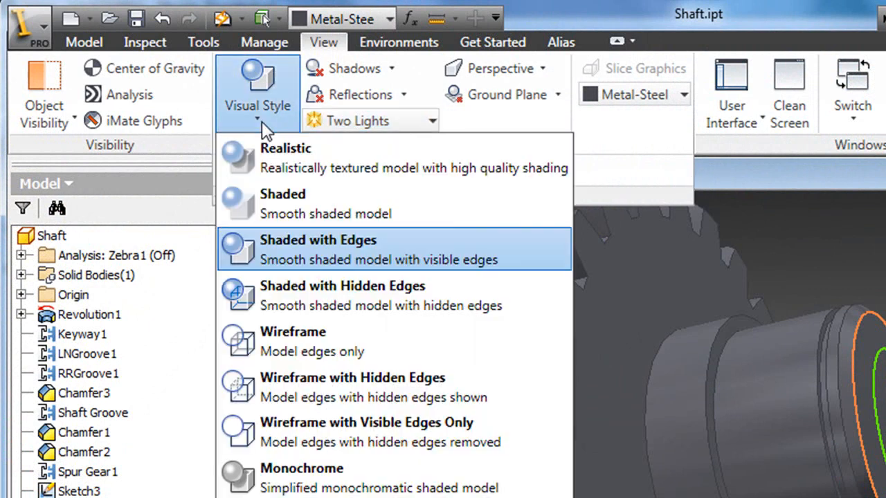
mouse_move(284, 166)
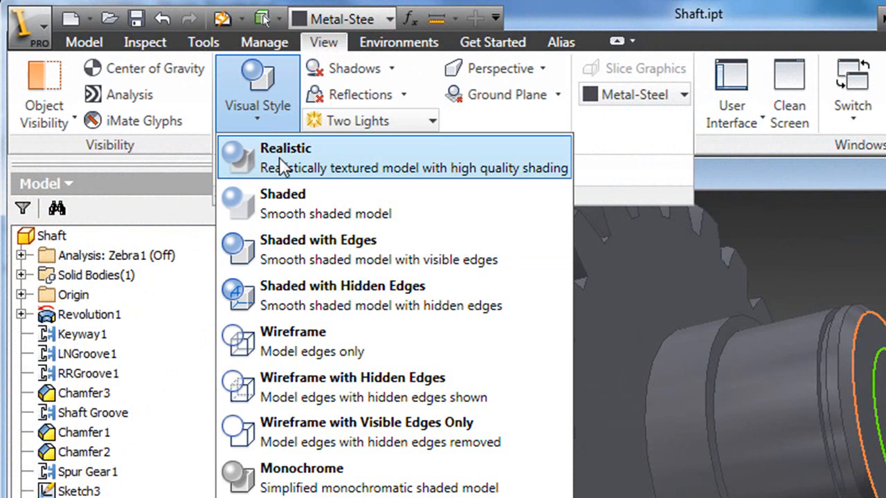
mouse_move(294, 346)
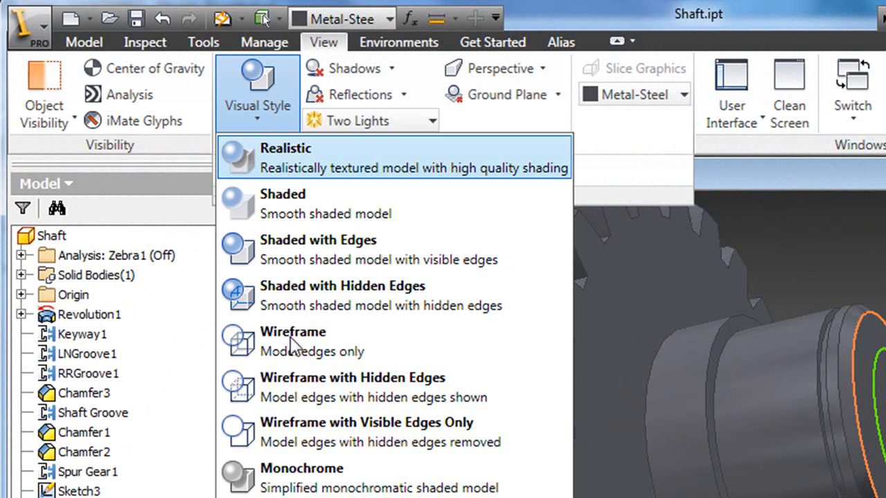